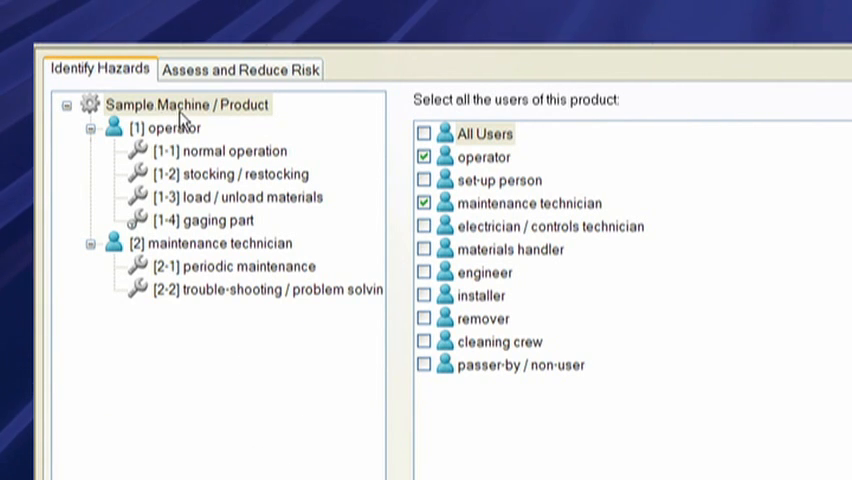
mouse_move(218, 133)
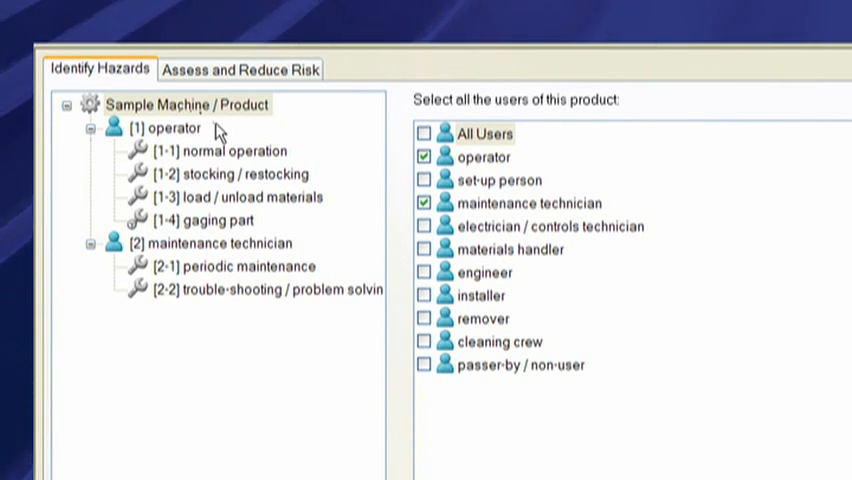
mouse_move(530, 155)
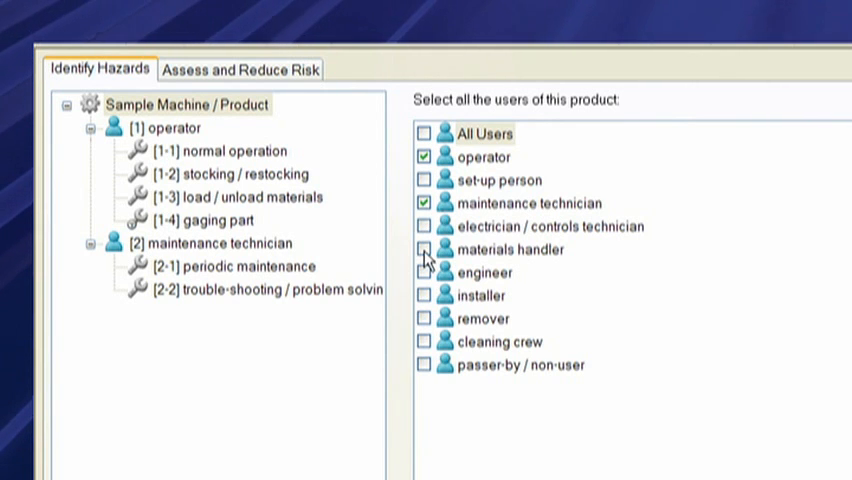
- Tick materials handler, cleaning crew and passer-by / non-user in the machine's users list
click(424, 249)
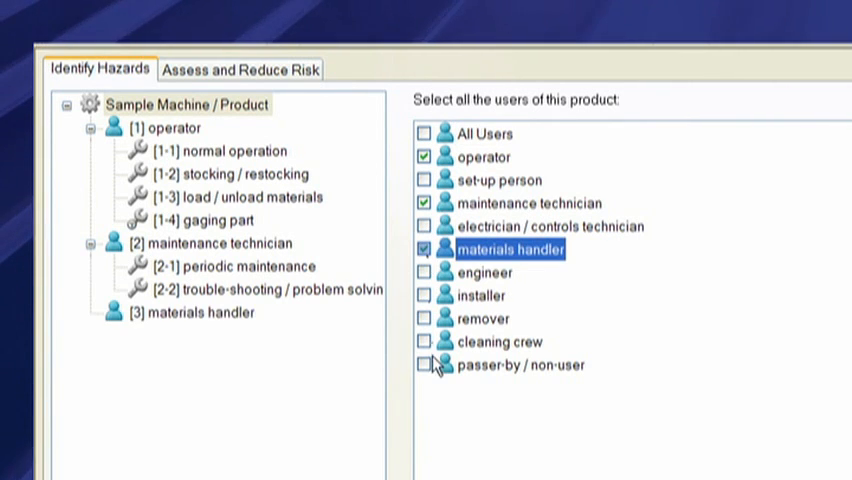
click(424, 341)
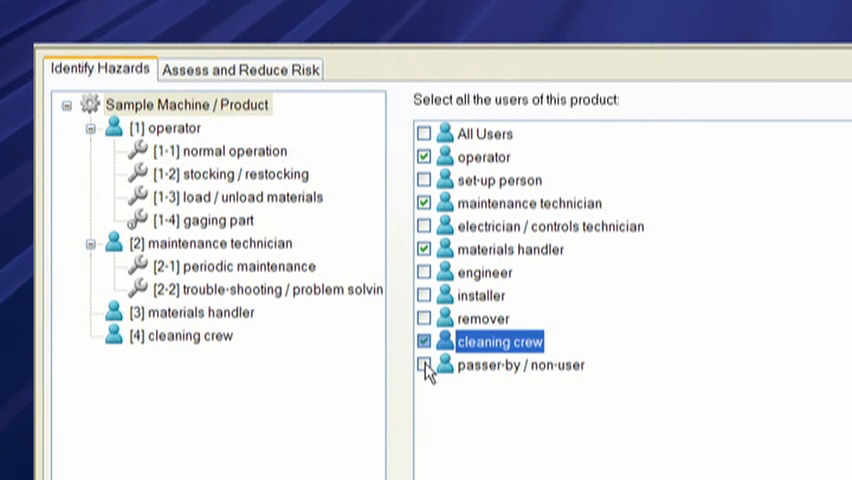
click(423, 365)
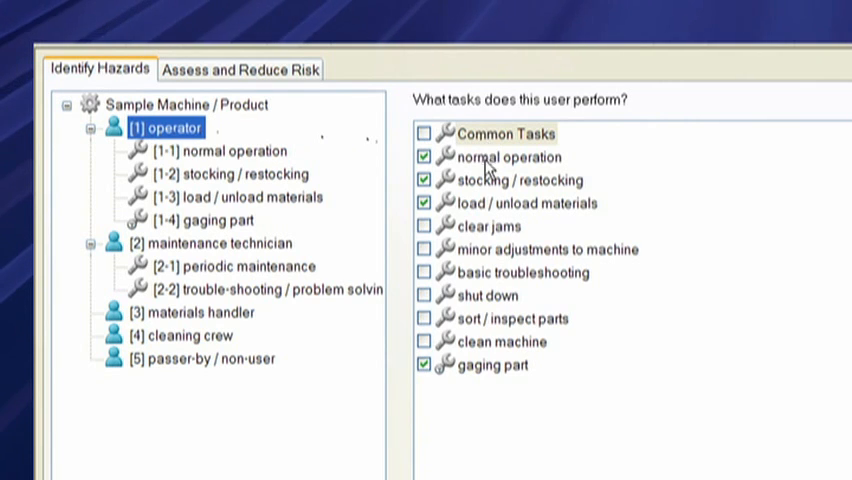
mouse_move(527, 178)
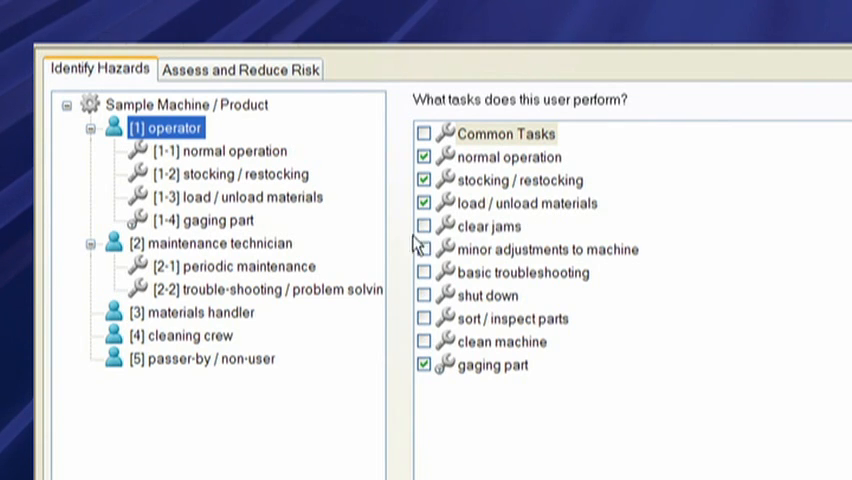
- Review the maintenance technician's tasks, then assign walk near machinery to the passer-by / non-user
click(210, 243)
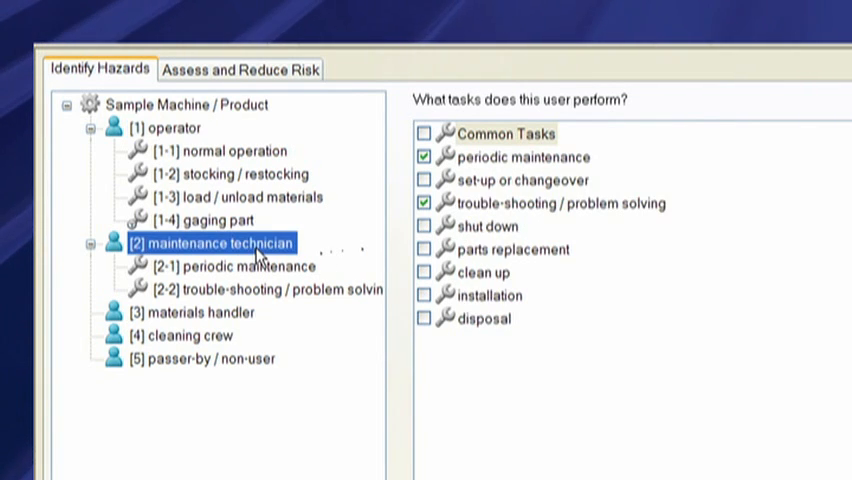
mouse_move(518, 164)
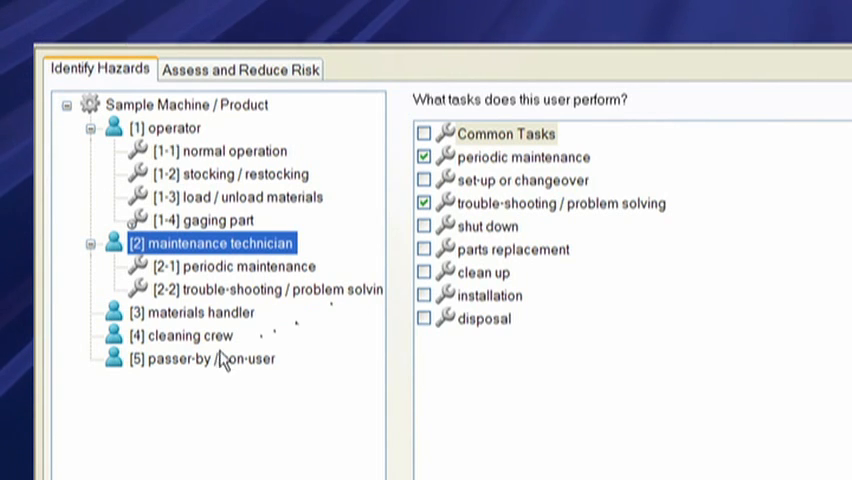
click(200, 358)
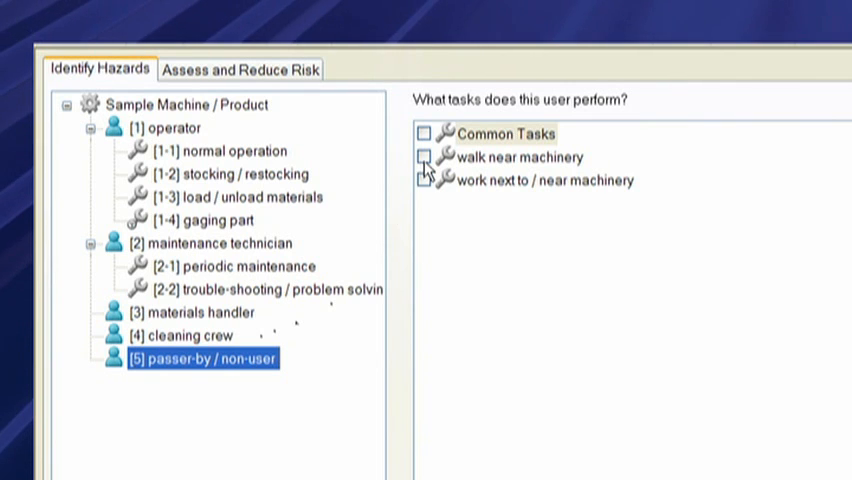
click(423, 157)
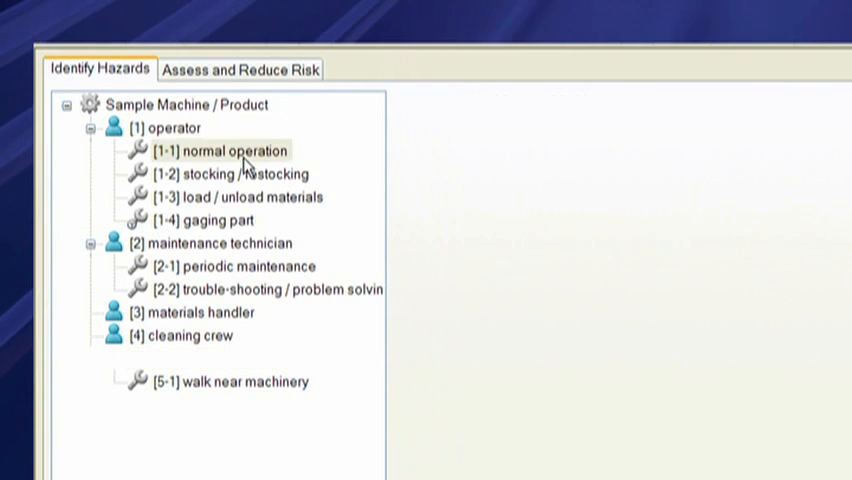
- Under normal operation, check cutting / severing as a mechanical hazard with cause 'blade'
click(222, 150)
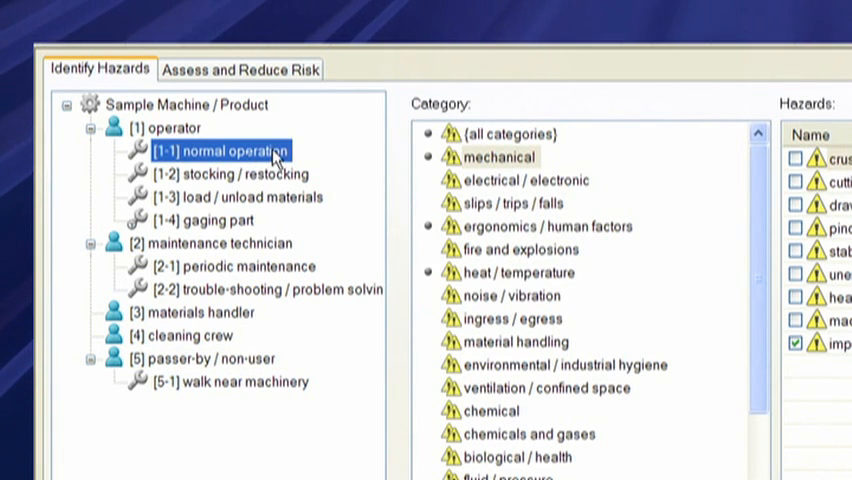
mouse_move(508, 273)
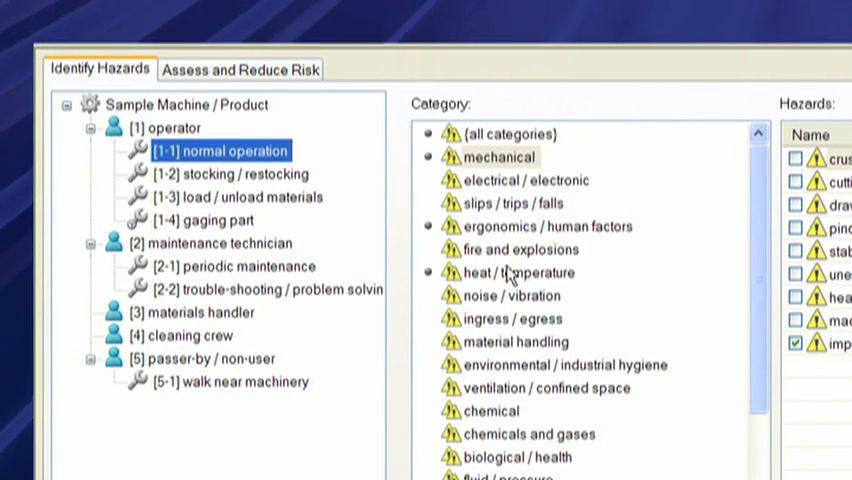
mouse_move(835, 168)
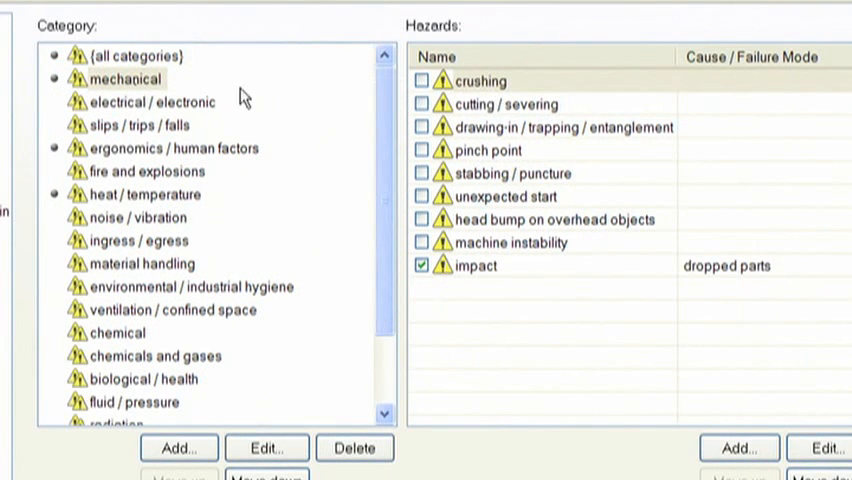
mouse_move(497, 160)
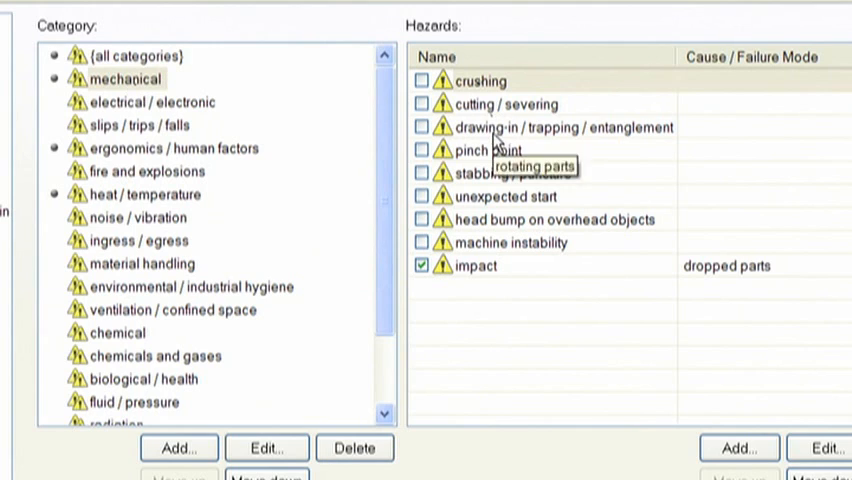
mouse_move(494, 207)
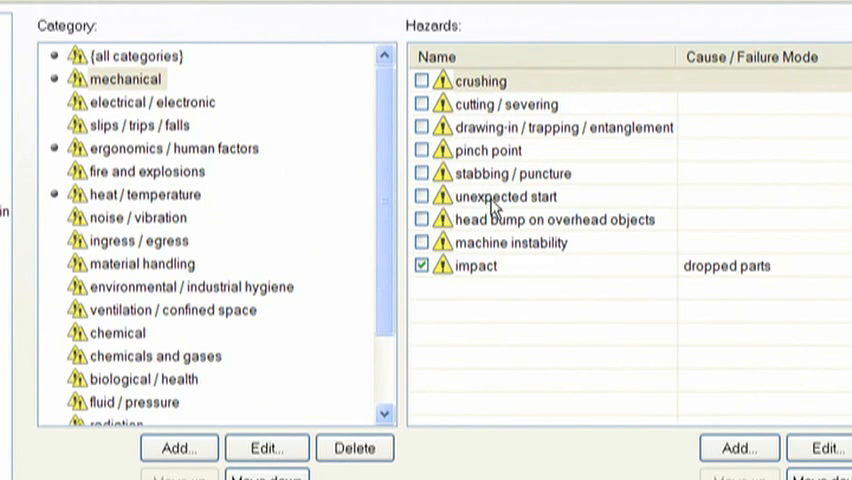
mouse_move(475, 280)
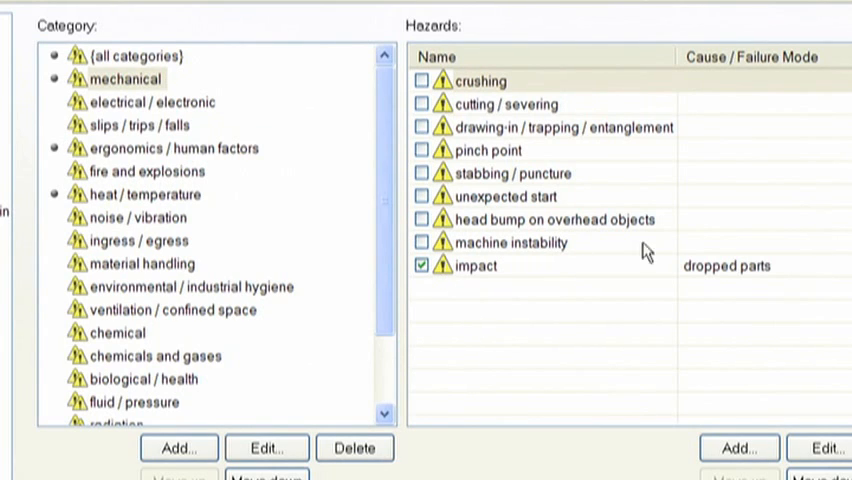
mouse_move(447, 107)
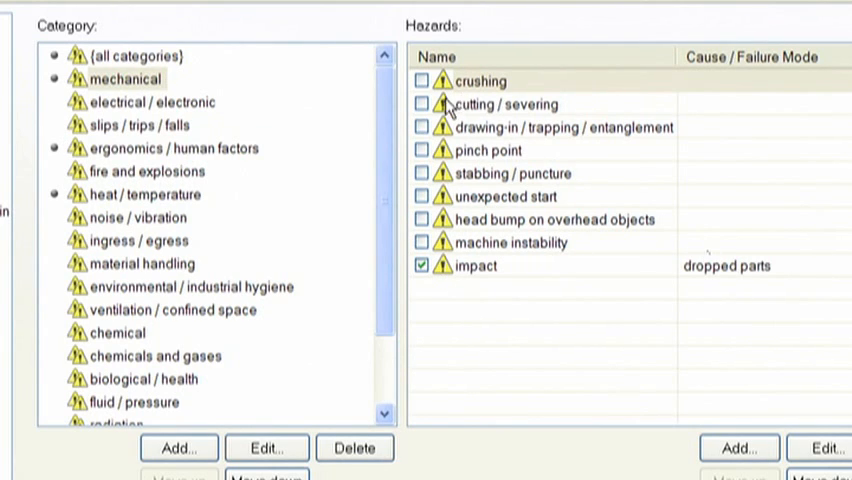
click(482, 81)
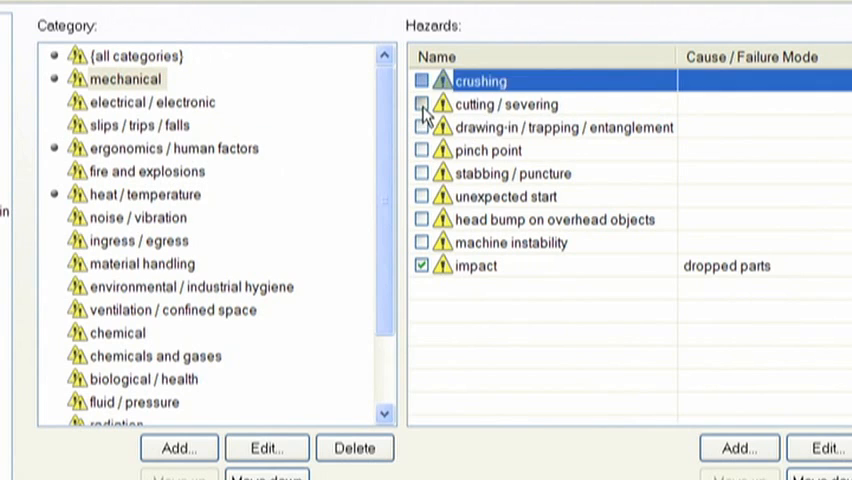
click(421, 104)
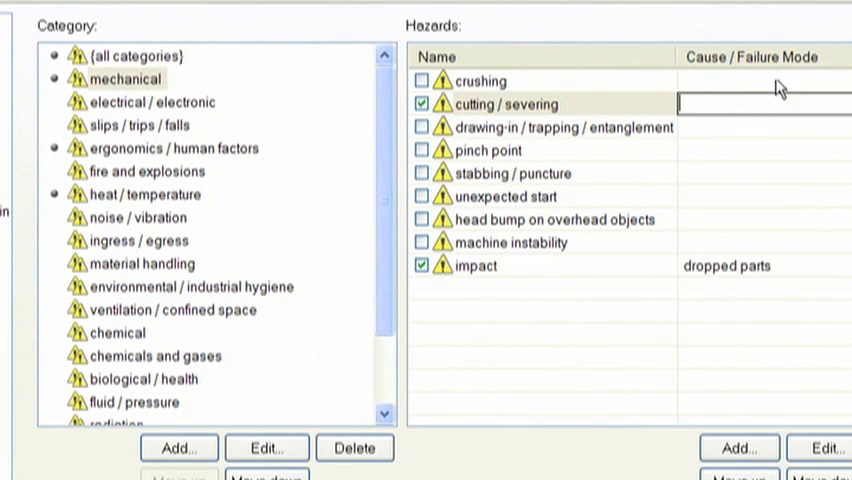
text(blade)
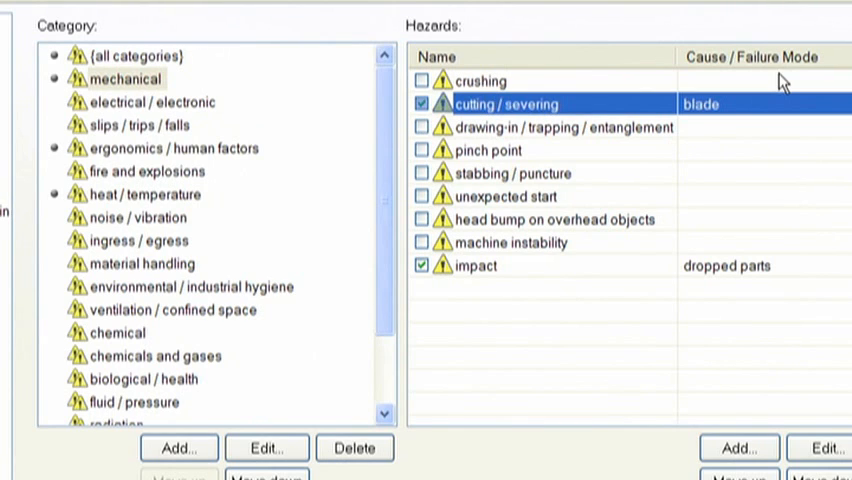
mouse_move(503, 75)
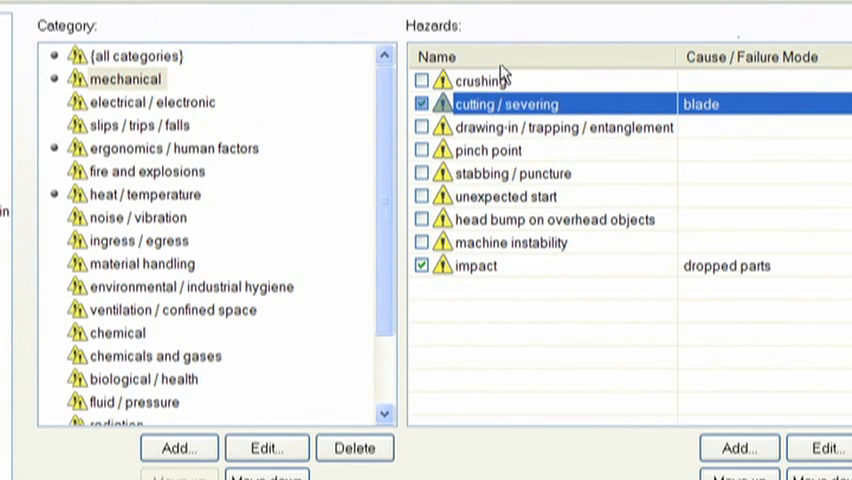
- Mark energized equipment / live parts and fall hazard from elevated work as hazards
click(152, 102)
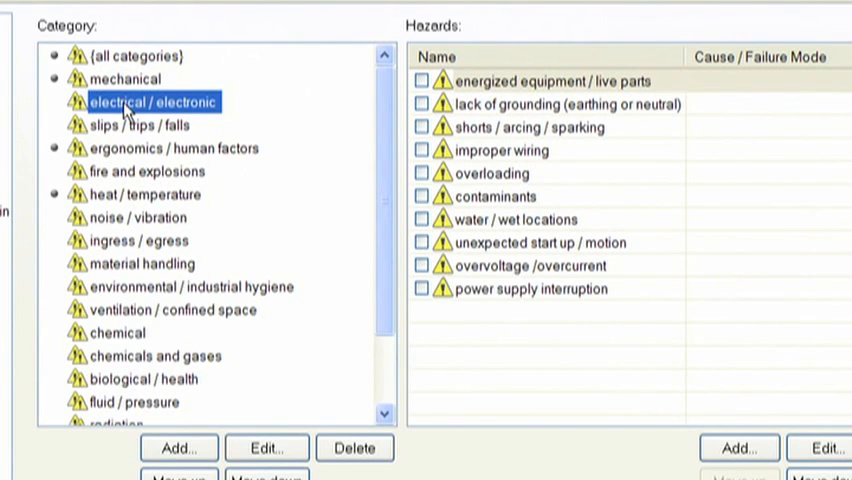
mouse_move(528, 113)
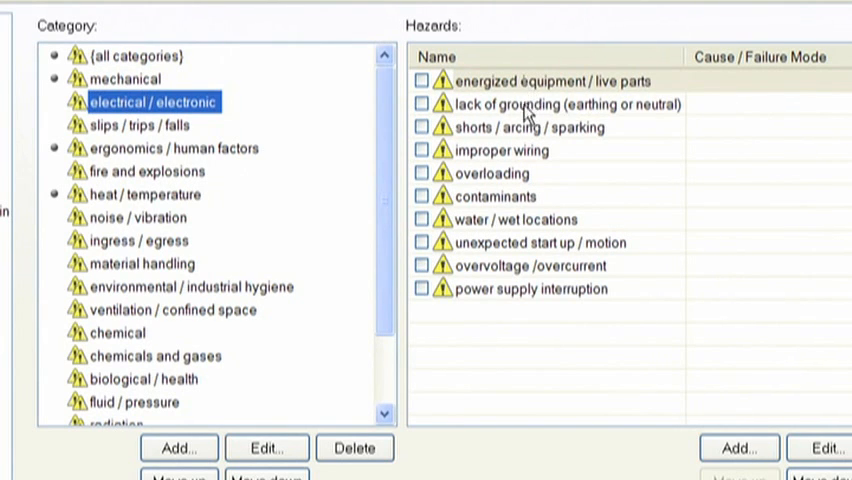
click(423, 81)
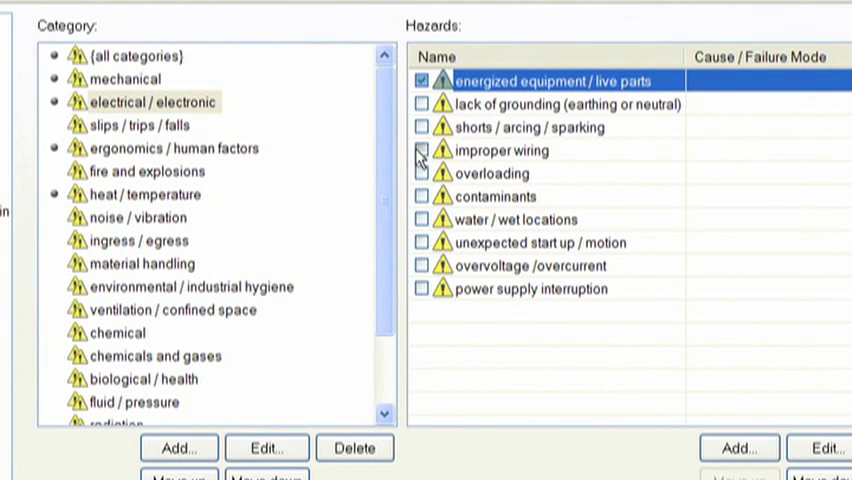
click(134, 125)
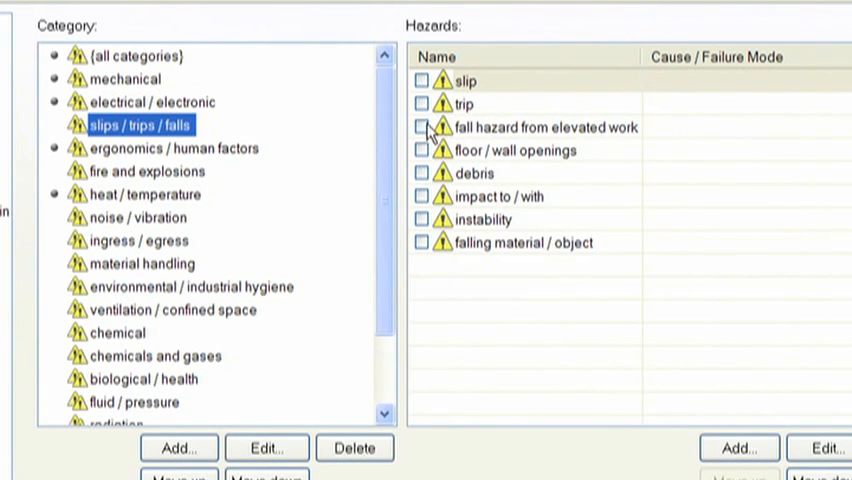
click(544, 127)
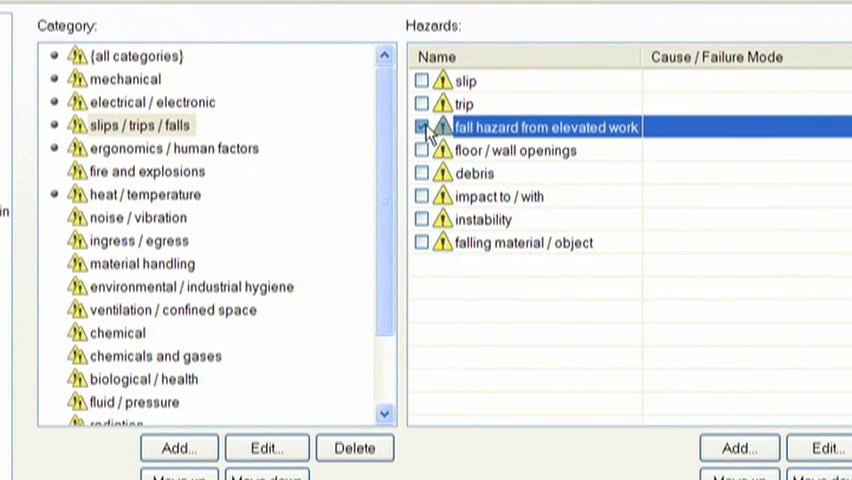
click(421, 127)
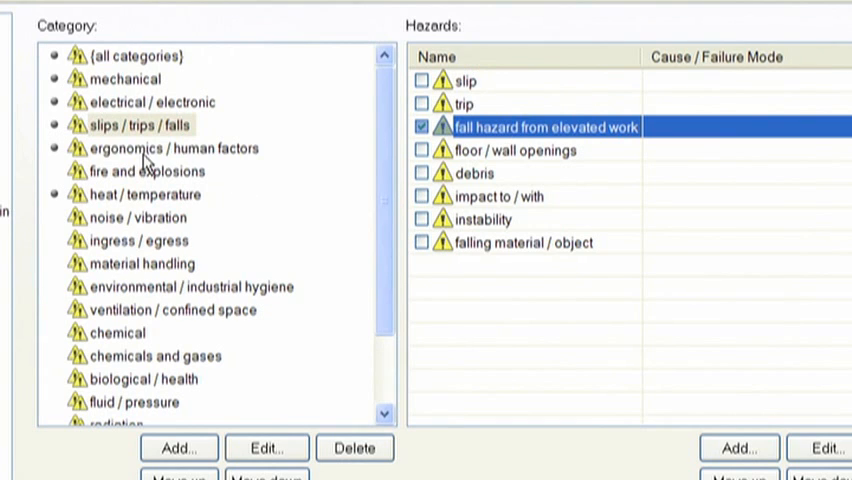
click(172, 147)
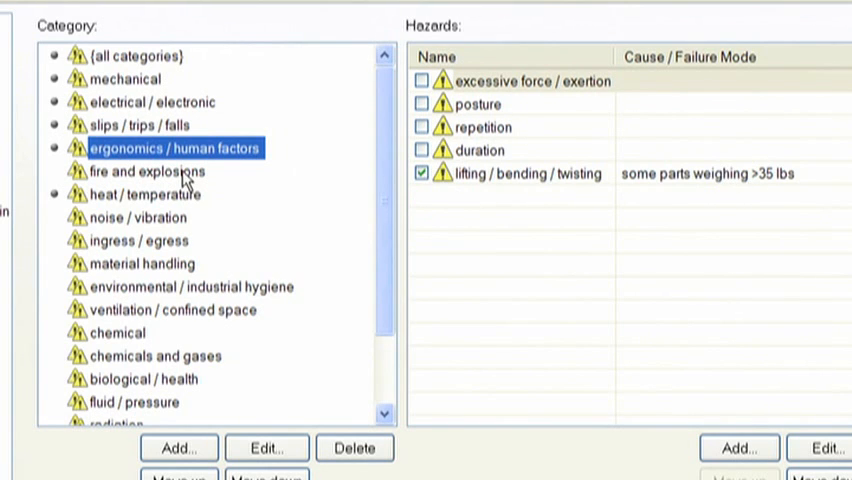
- Review fire and explosions, heat/temperature, noise/vibration, ingress/egress and material handling categories
click(147, 171)
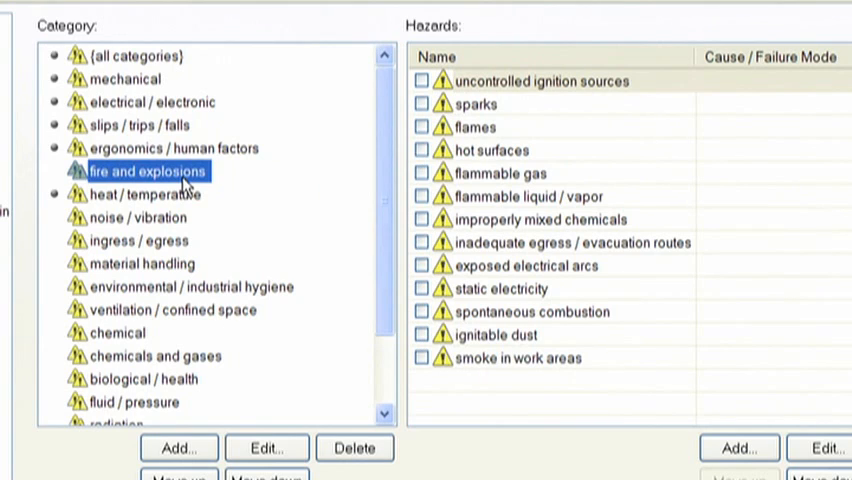
click(145, 194)
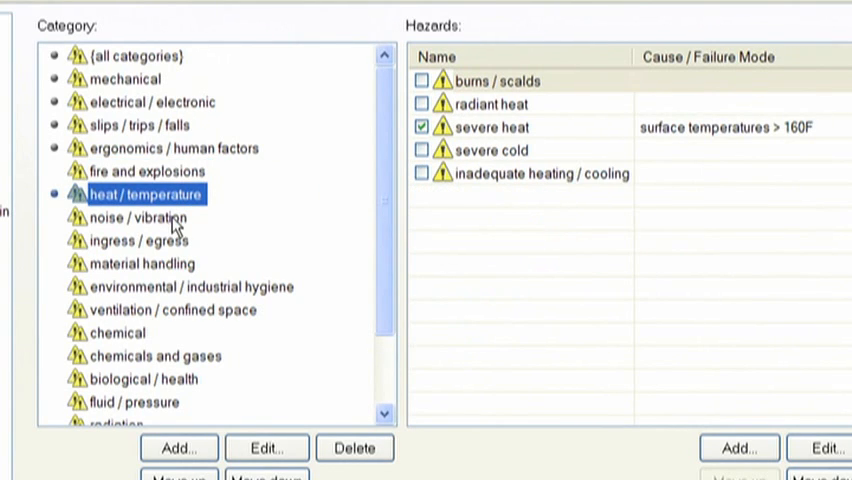
click(135, 217)
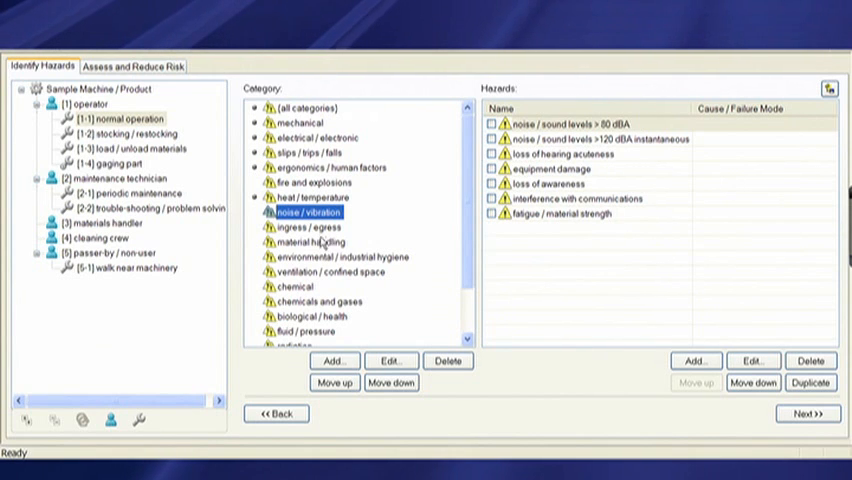
click(308, 227)
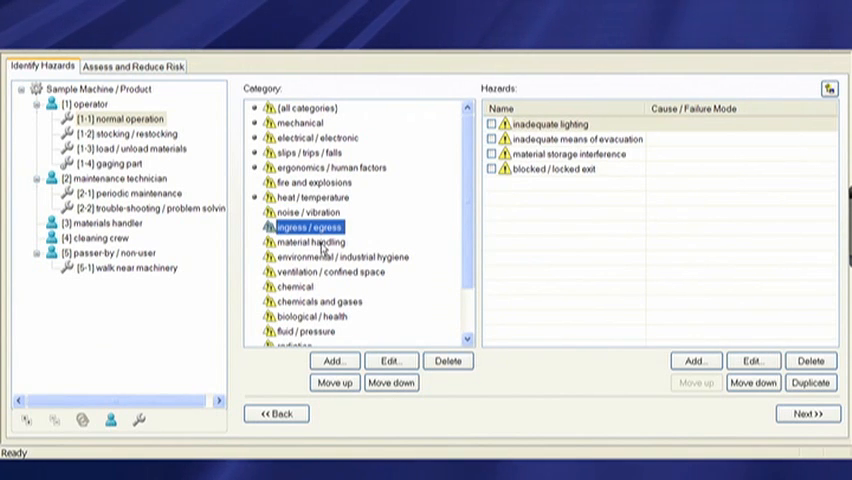
click(311, 241)
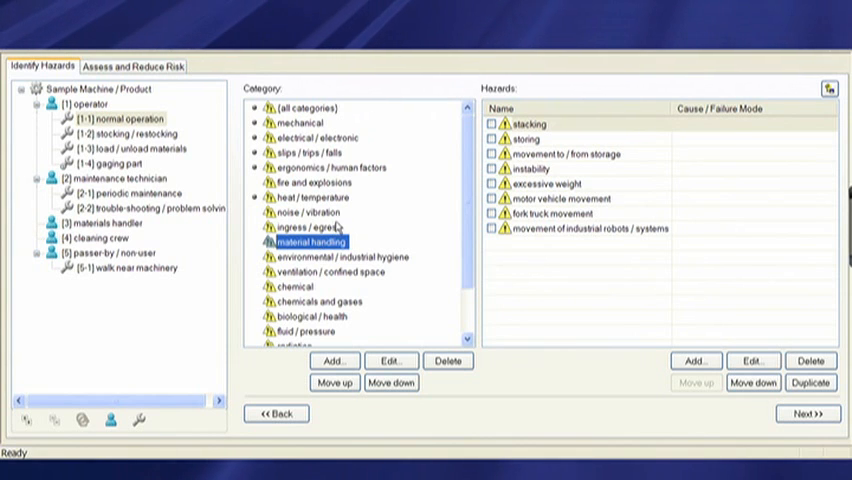
mouse_move(742, 142)
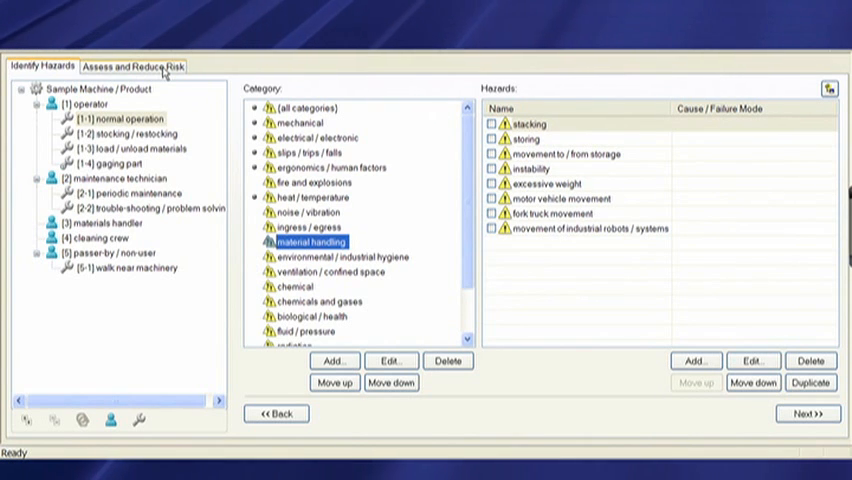
- Move to the Assess and Reduce Risk stage listing the identified hazards
click(133, 65)
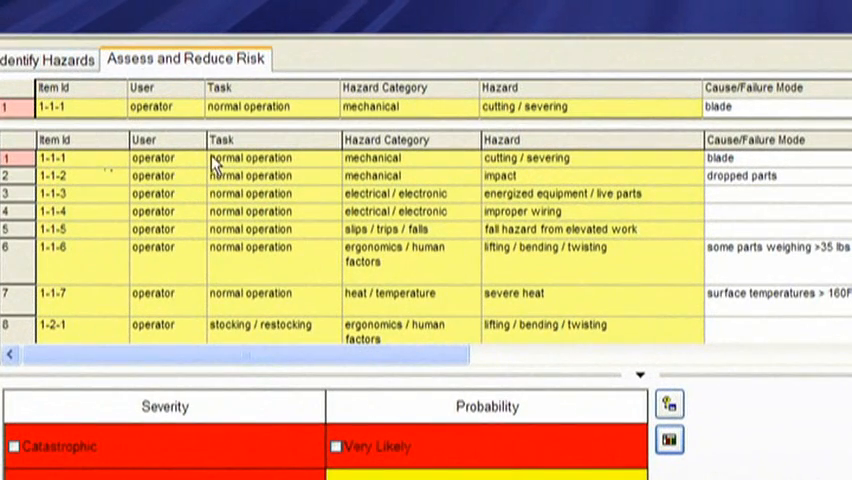
mouse_move(505, 180)
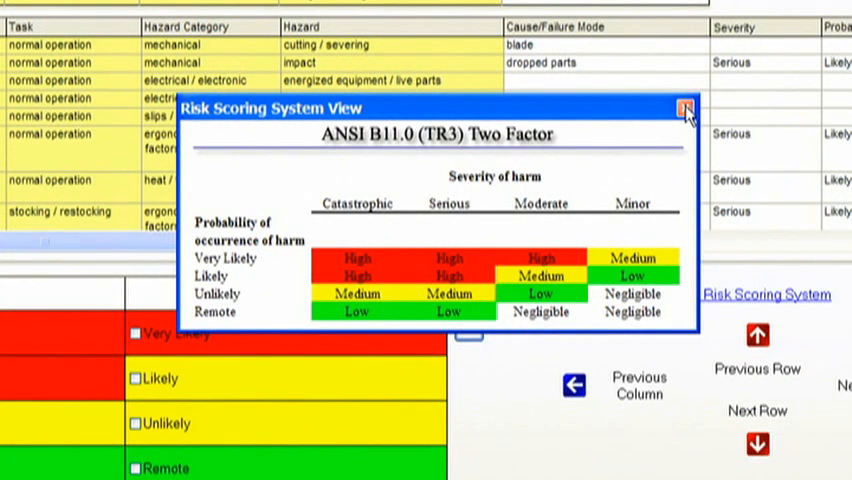
mouse_move(685, 108)
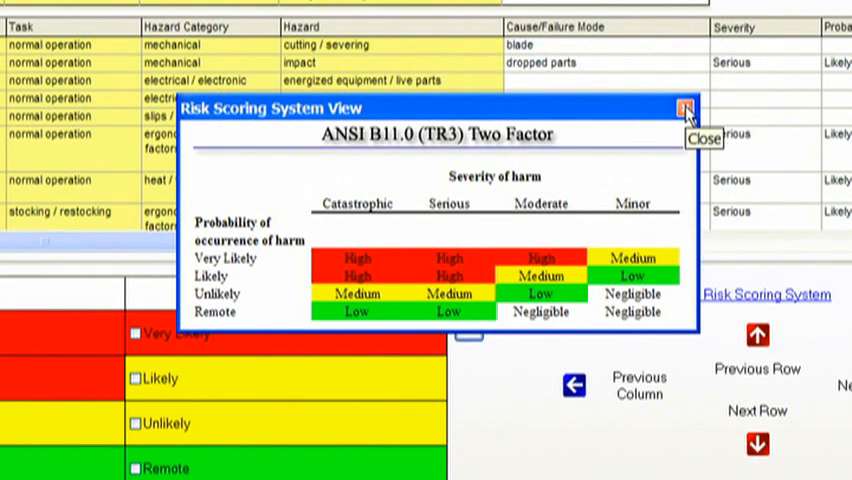
- Close the scoring matrix and rate the blade hazard Serious severity, Unlikely probability (Medium risk)
click(686, 108)
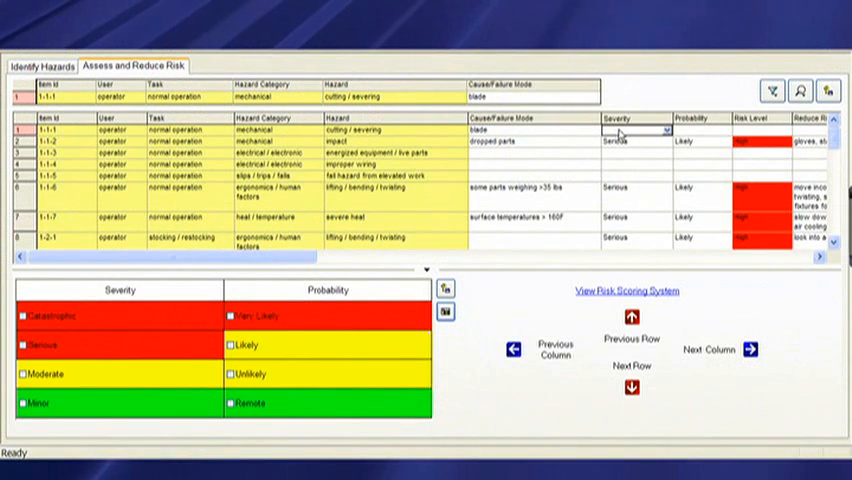
mouse_move(48, 345)
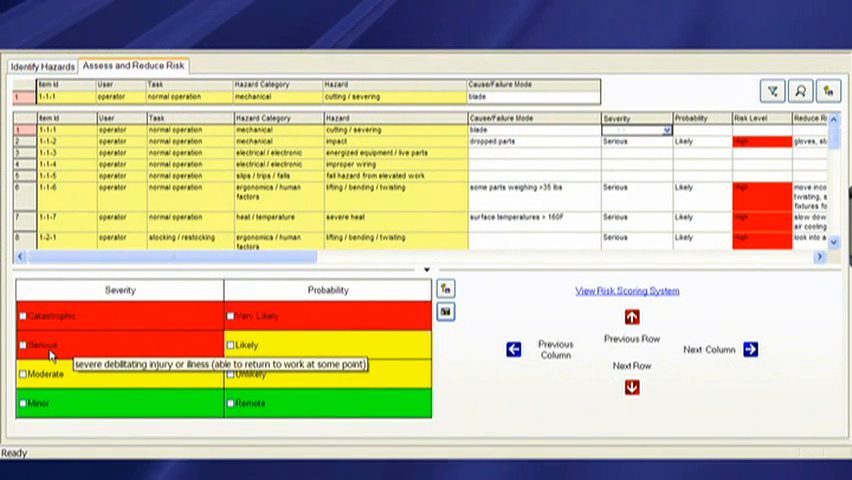
click(22, 344)
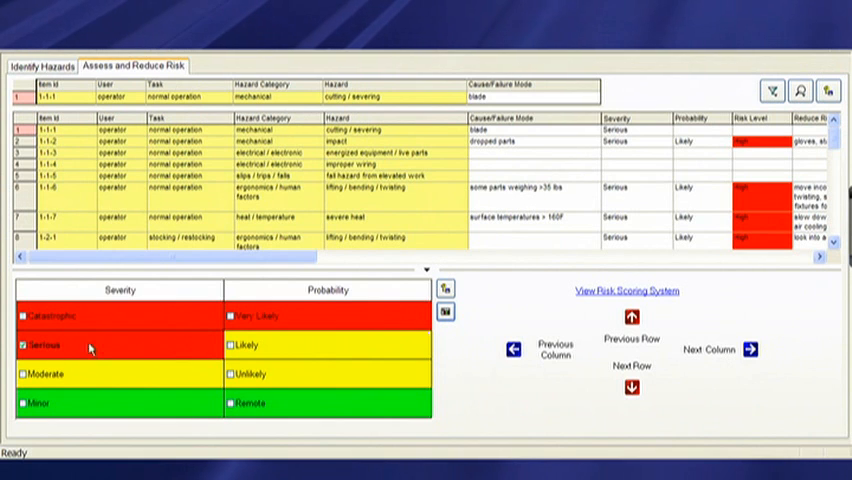
click(222, 373)
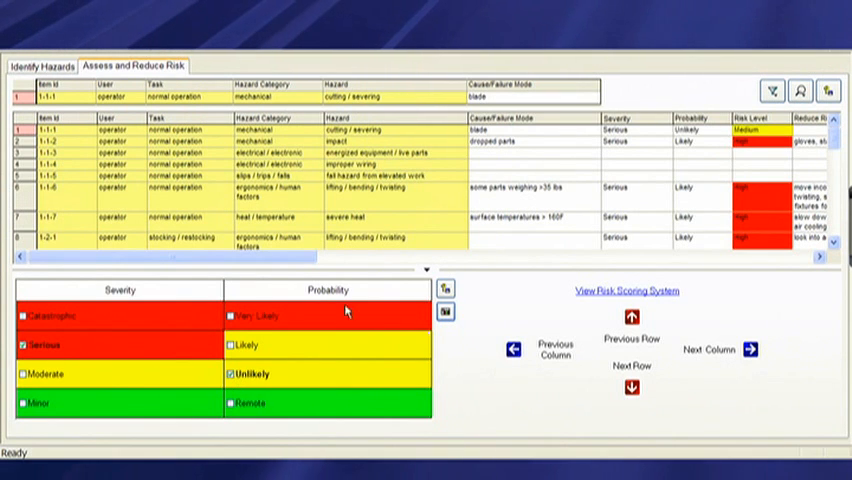
mouse_move(775, 138)
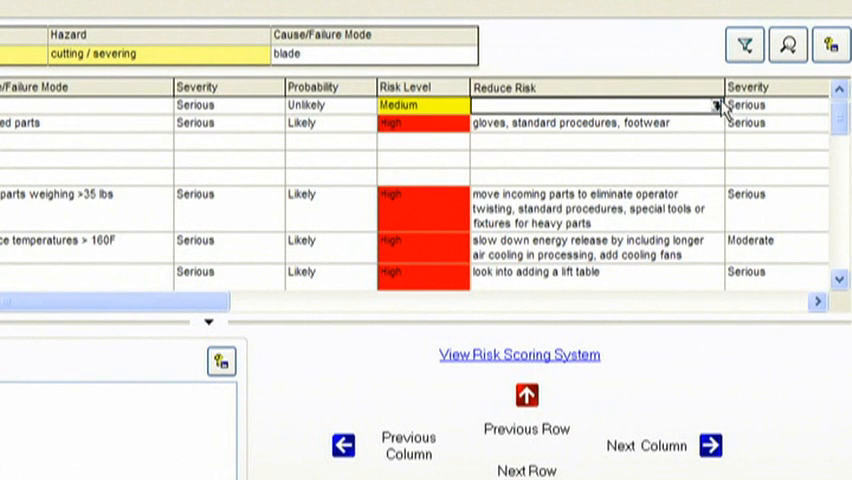
- Add adjustable enclosures / barriers, interlocked switches and warning label(s) as the blade hazard's reduction measures
click(716, 105)
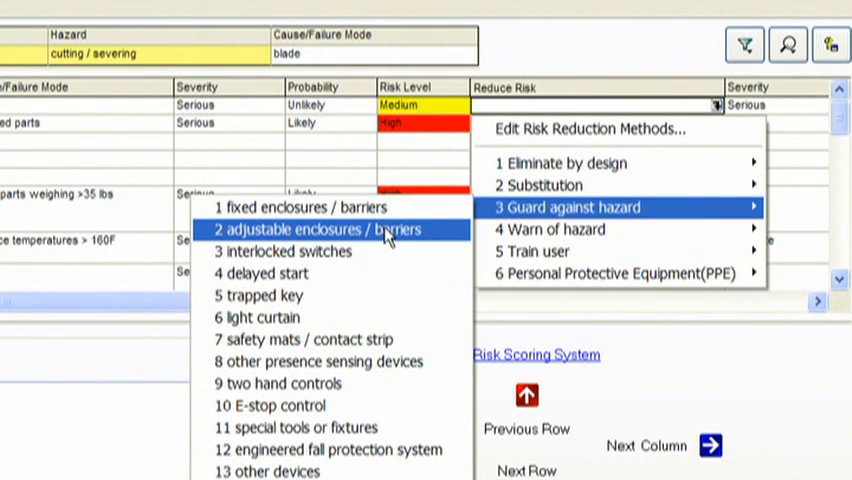
click(319, 229)
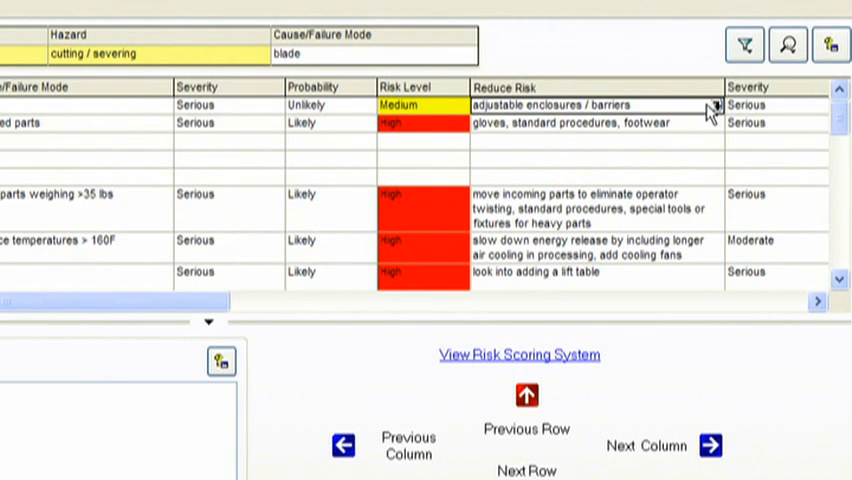
click(712, 105)
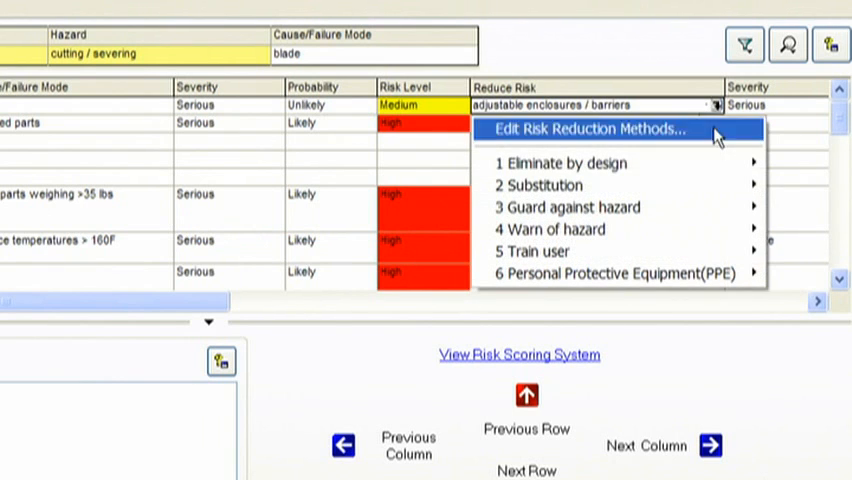
mouse_move(550, 229)
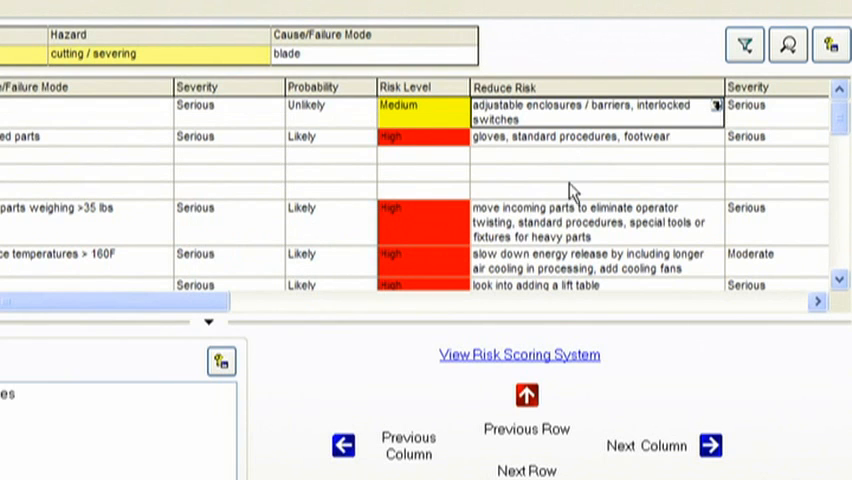
click(713, 106)
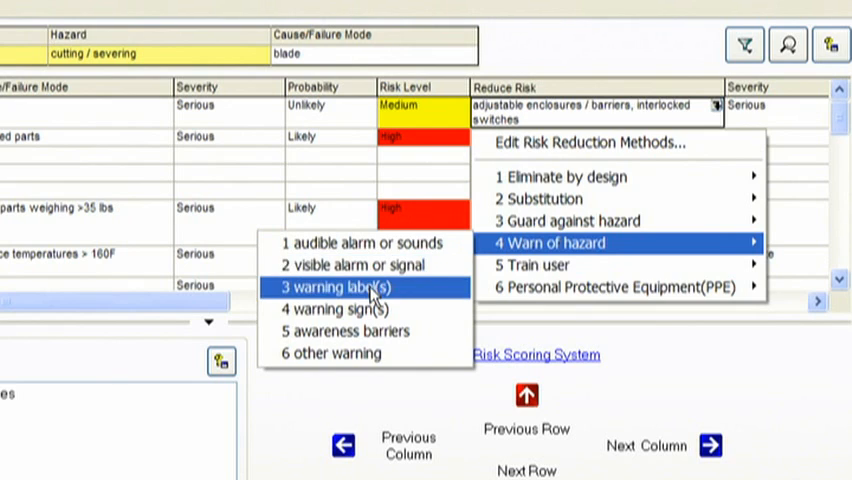
click(350, 287)
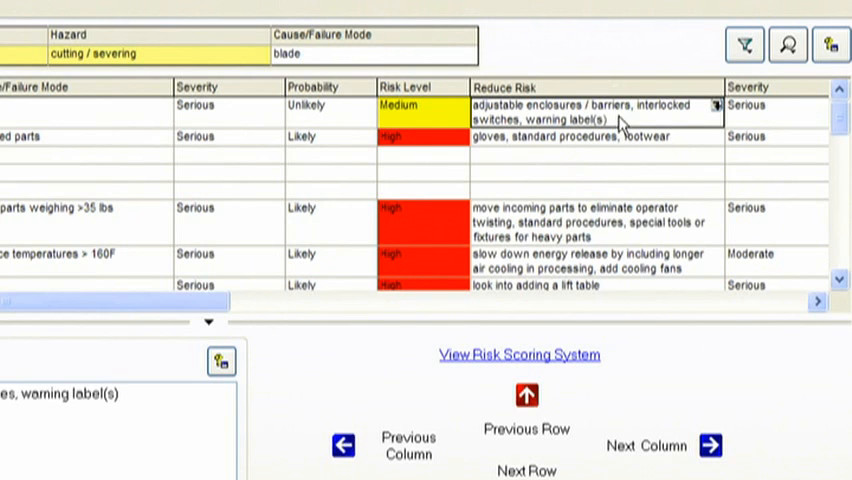
mouse_move(603, 128)
text(B)
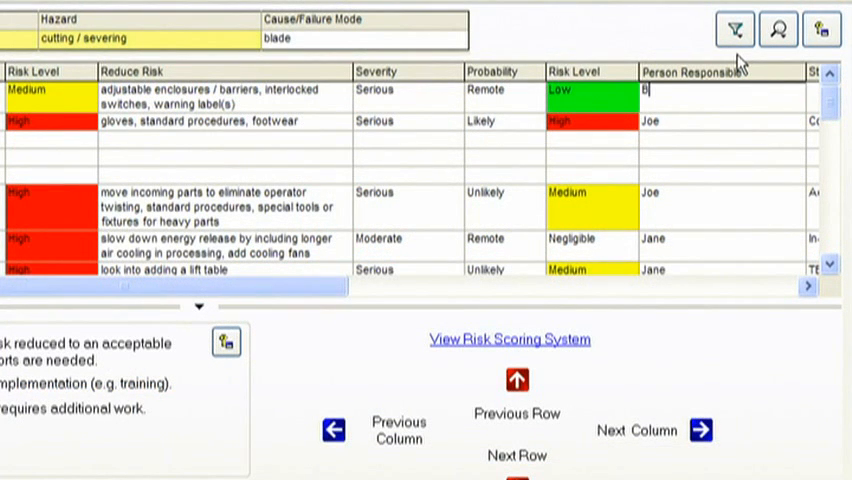
- Enter Bruce as the person responsible for the blade hazard's Low residual risk
text(ruce)
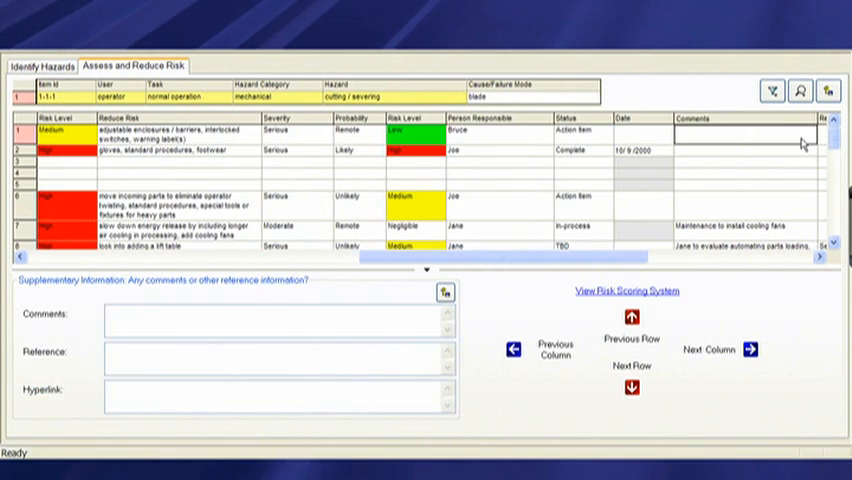
scroll(right, 3)
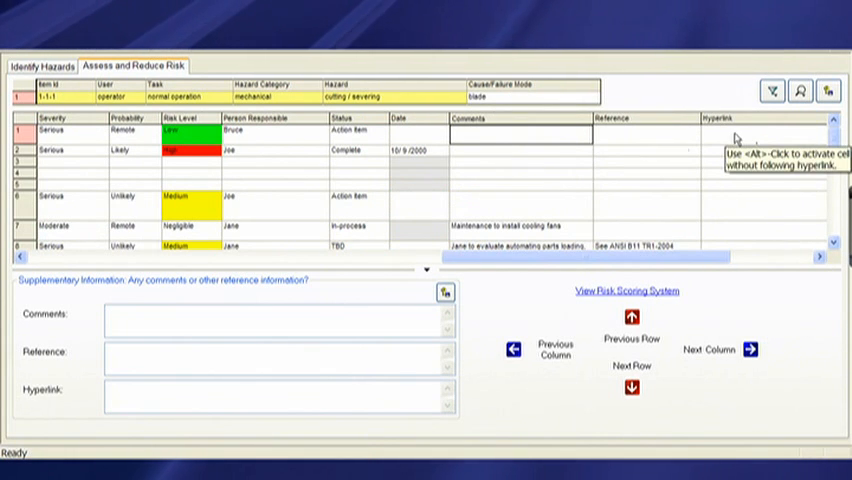
mouse_move(535, 173)
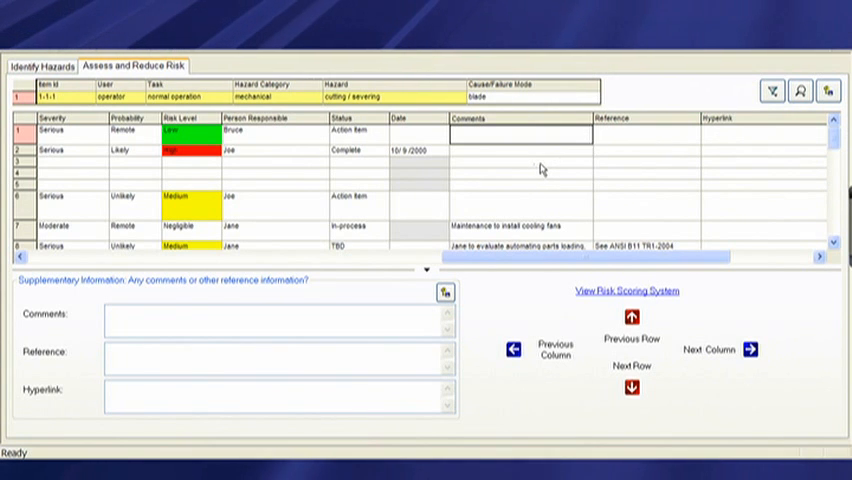
mouse_move(549, 167)
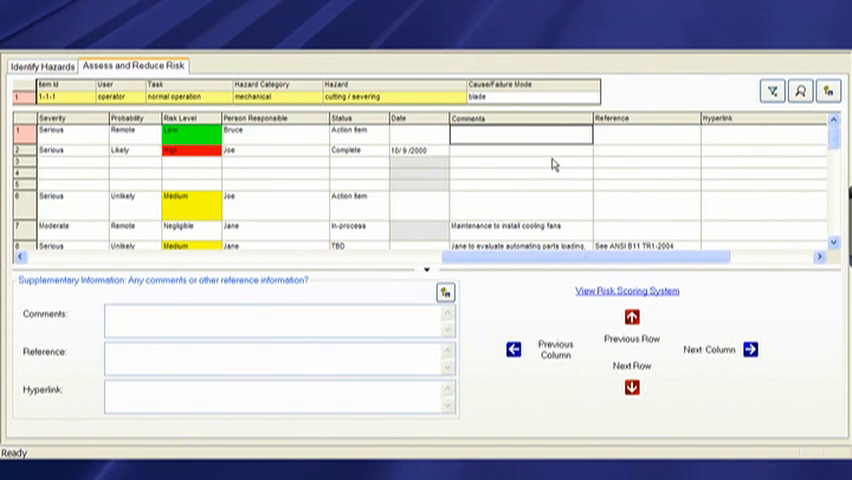
mouse_move(490, 190)
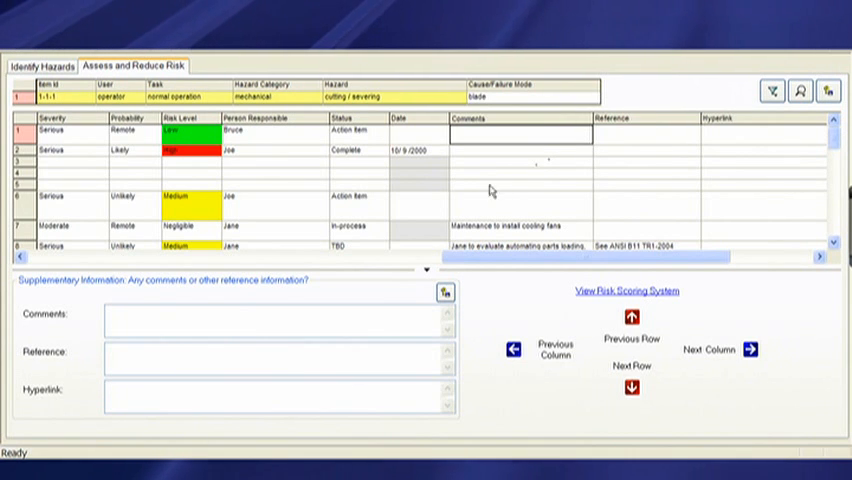